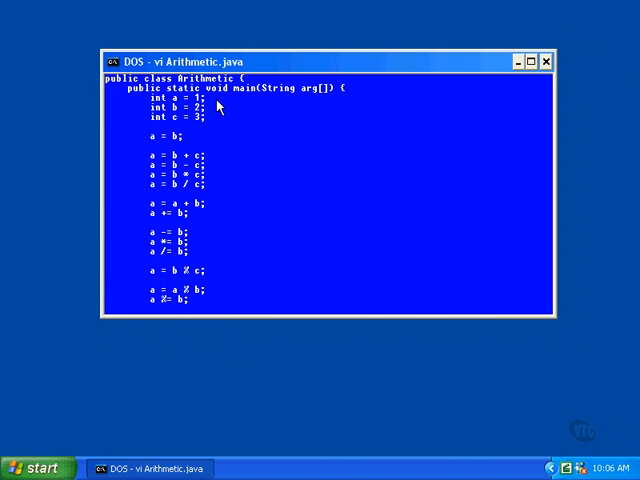
mouse_move(190, 132)
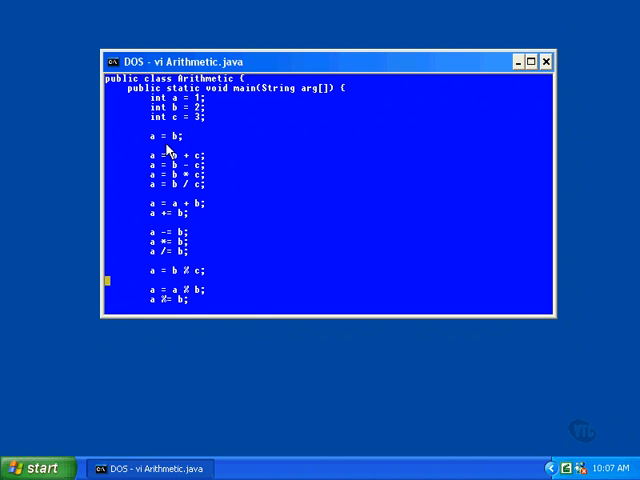
mouse_move(184, 200)
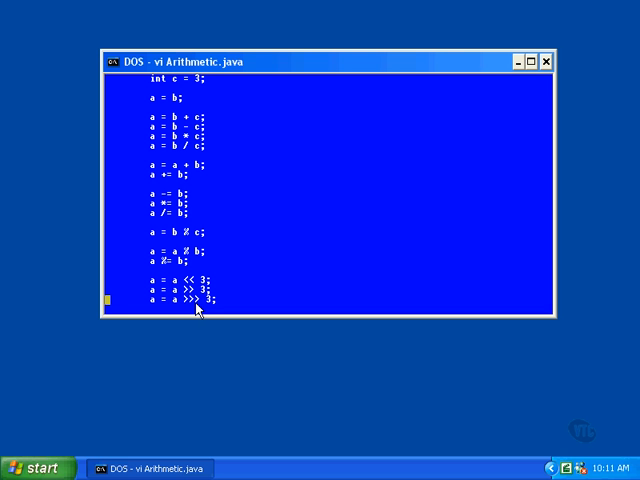
scroll(down, 3)
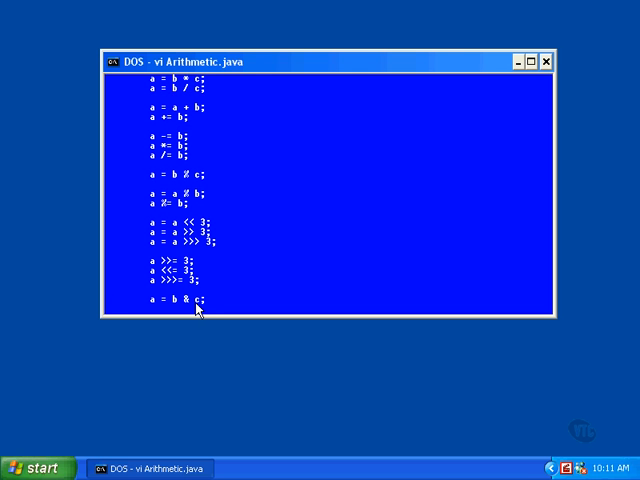
scroll(down, 3)
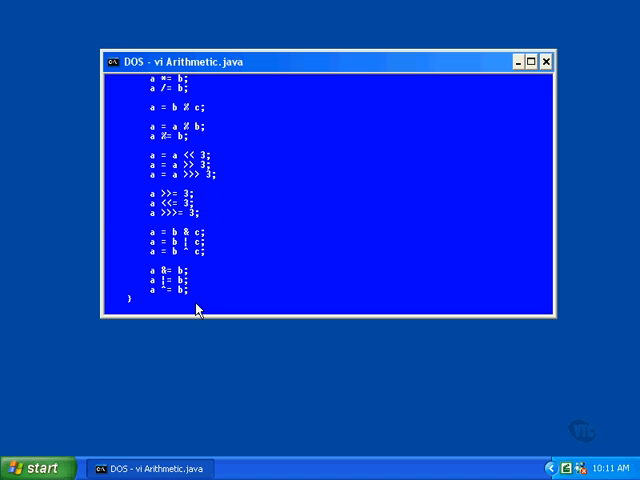
scroll(down, 3)
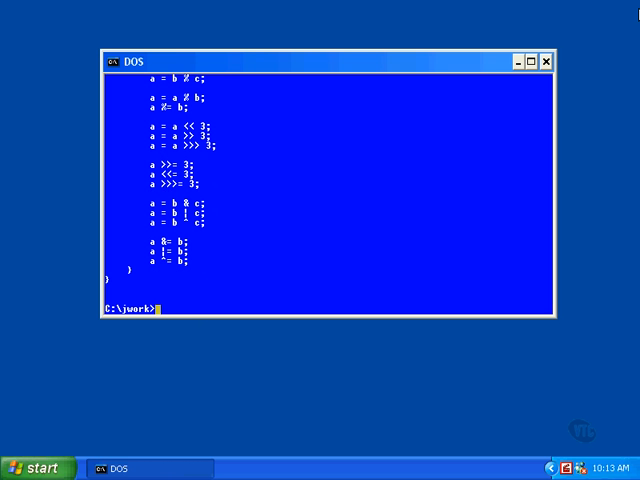
text(vi Una)
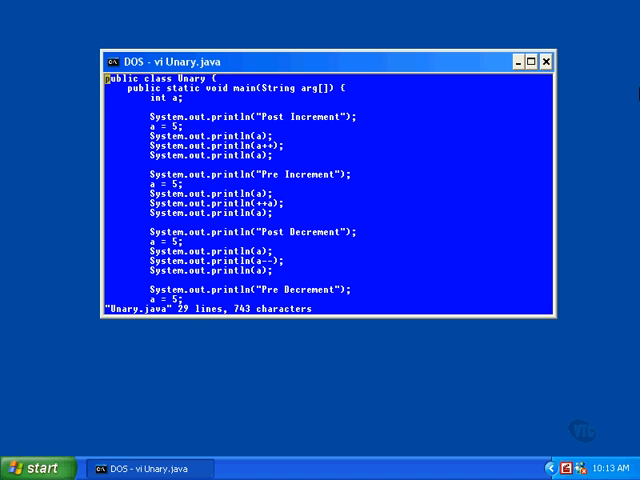
mouse_move(308, 160)
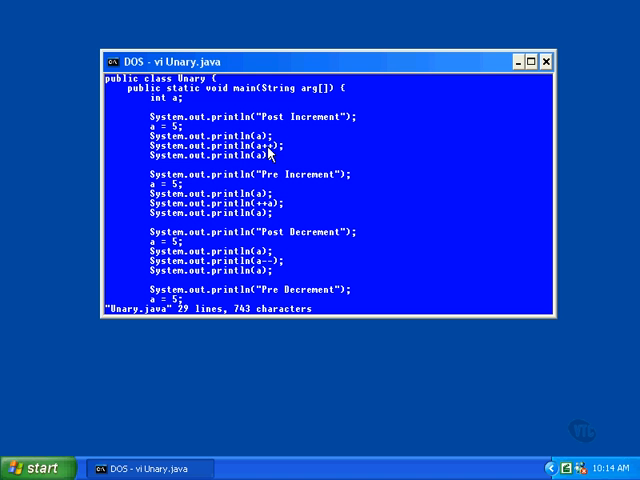
mouse_move(270, 212)
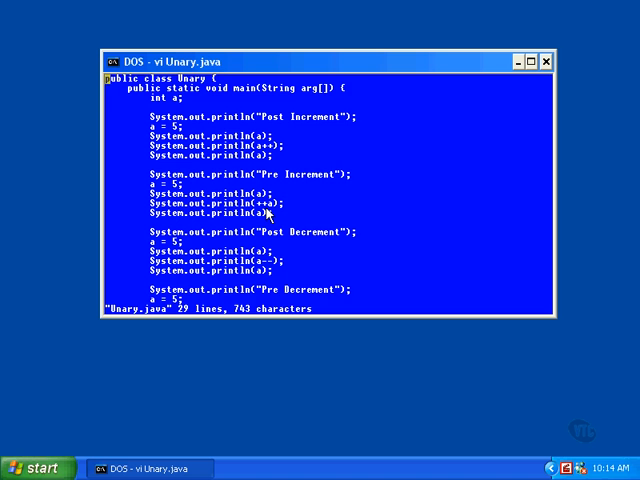
scroll(down, 3)
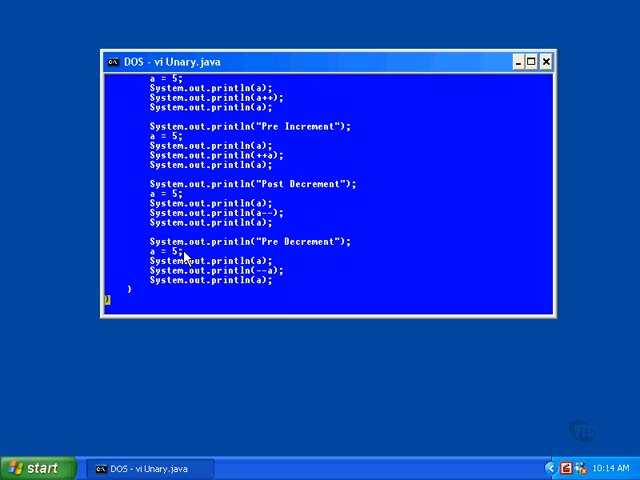
mouse_move(200, 256)
text(java Unary)
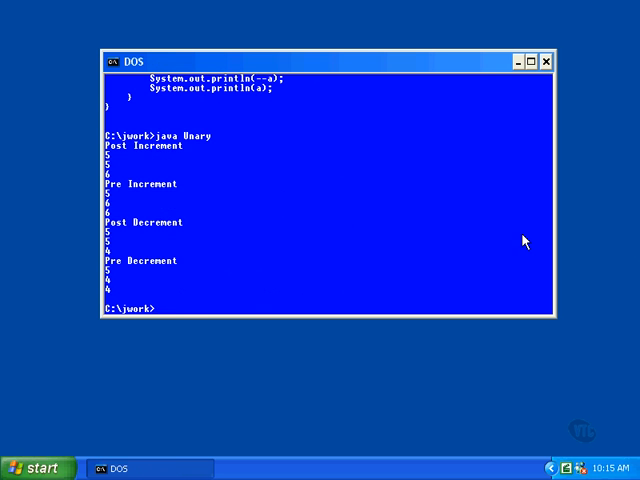
mouse_move(118, 176)
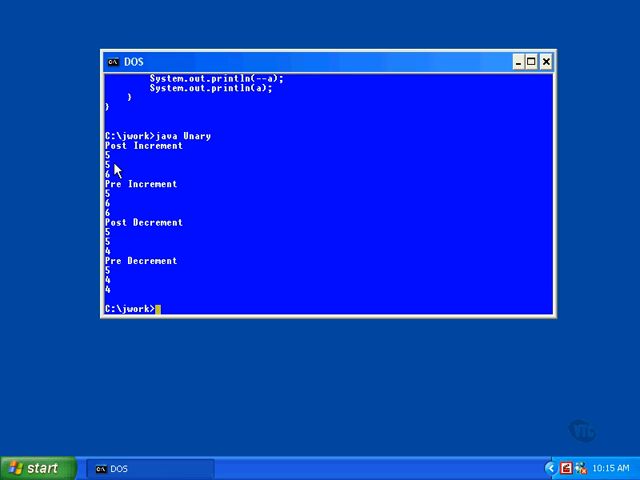
mouse_move(112, 178)
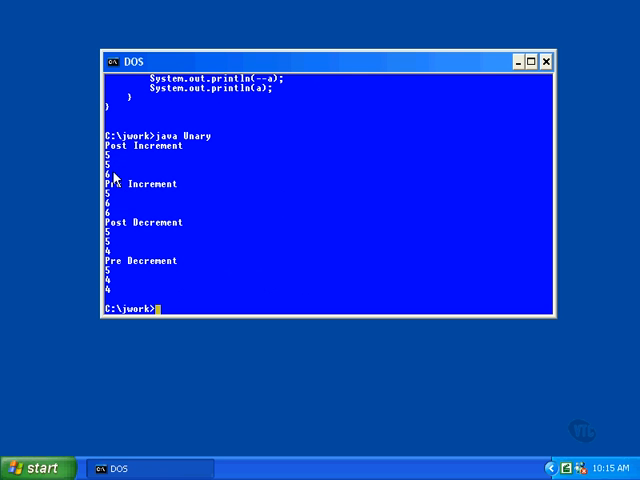
mouse_move(142, 204)
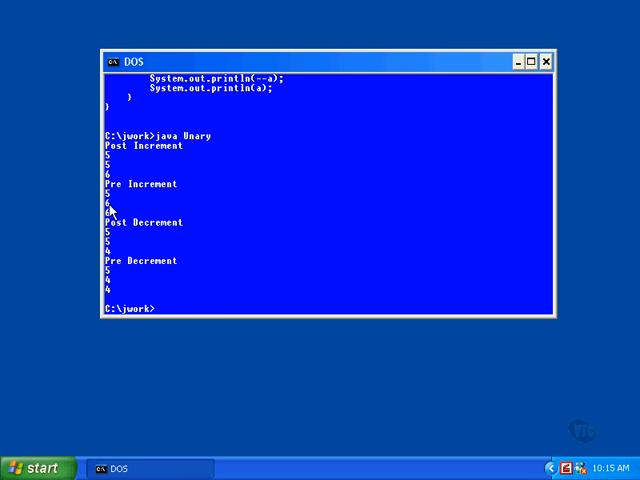
mouse_move(220, 304)
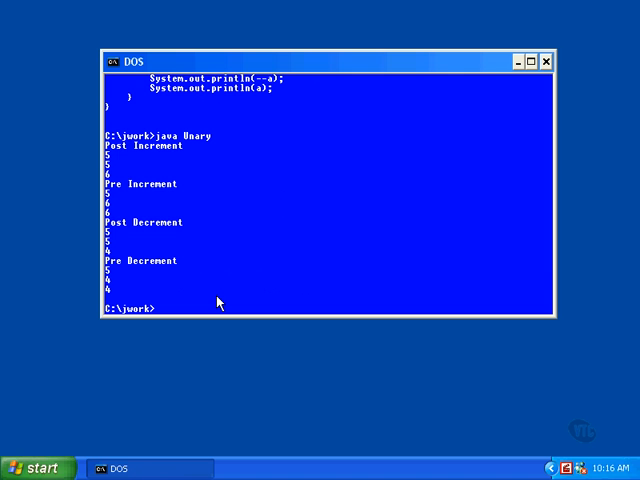
text(cls)
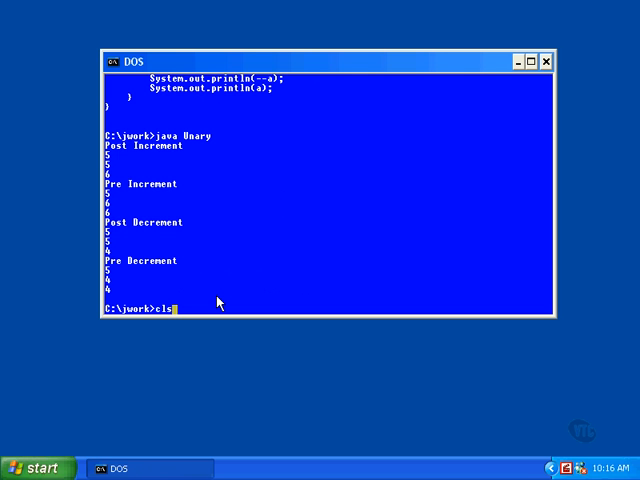